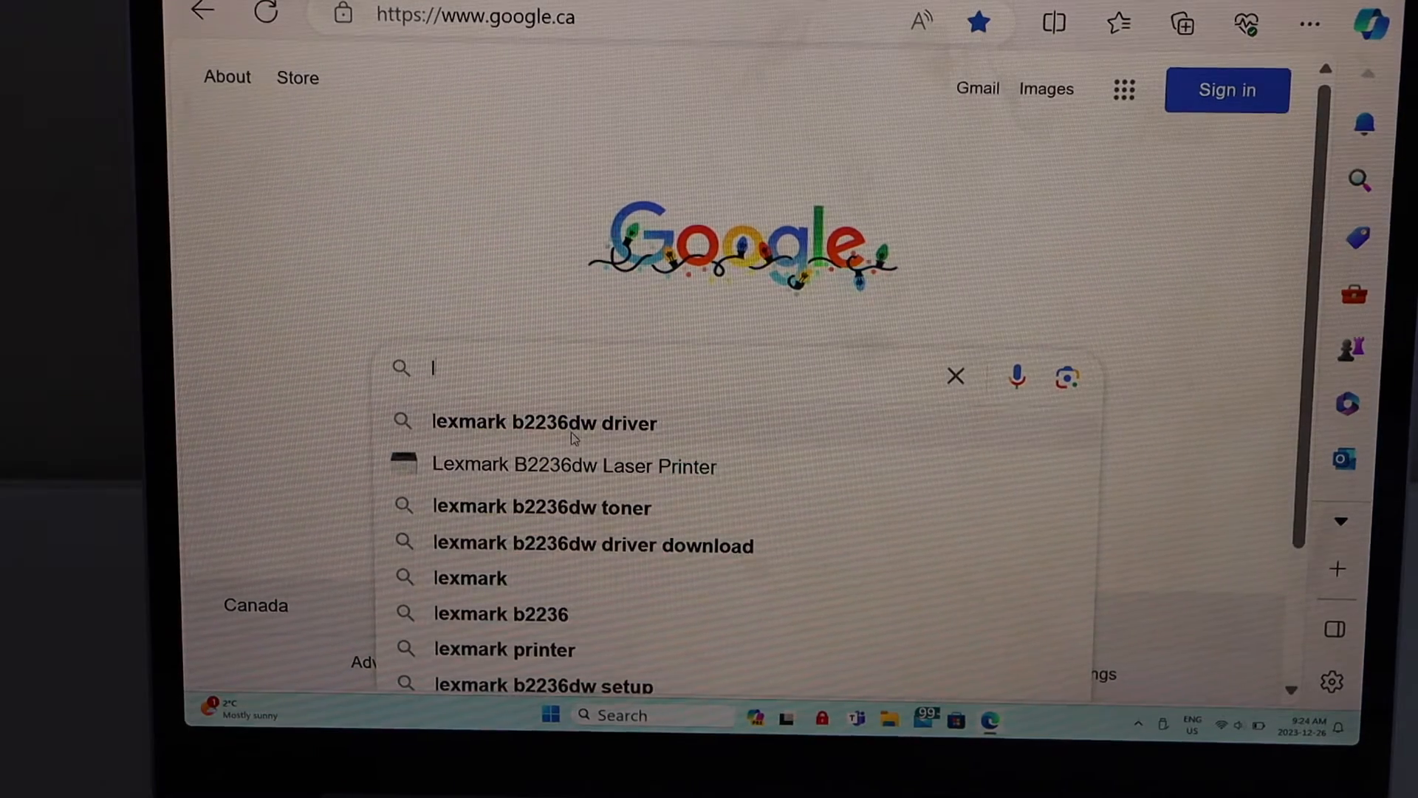
Step: Search 'lexmark b2236dw driver', open the Lexmark B2236dw result, and scroll to Support
click(543, 422)
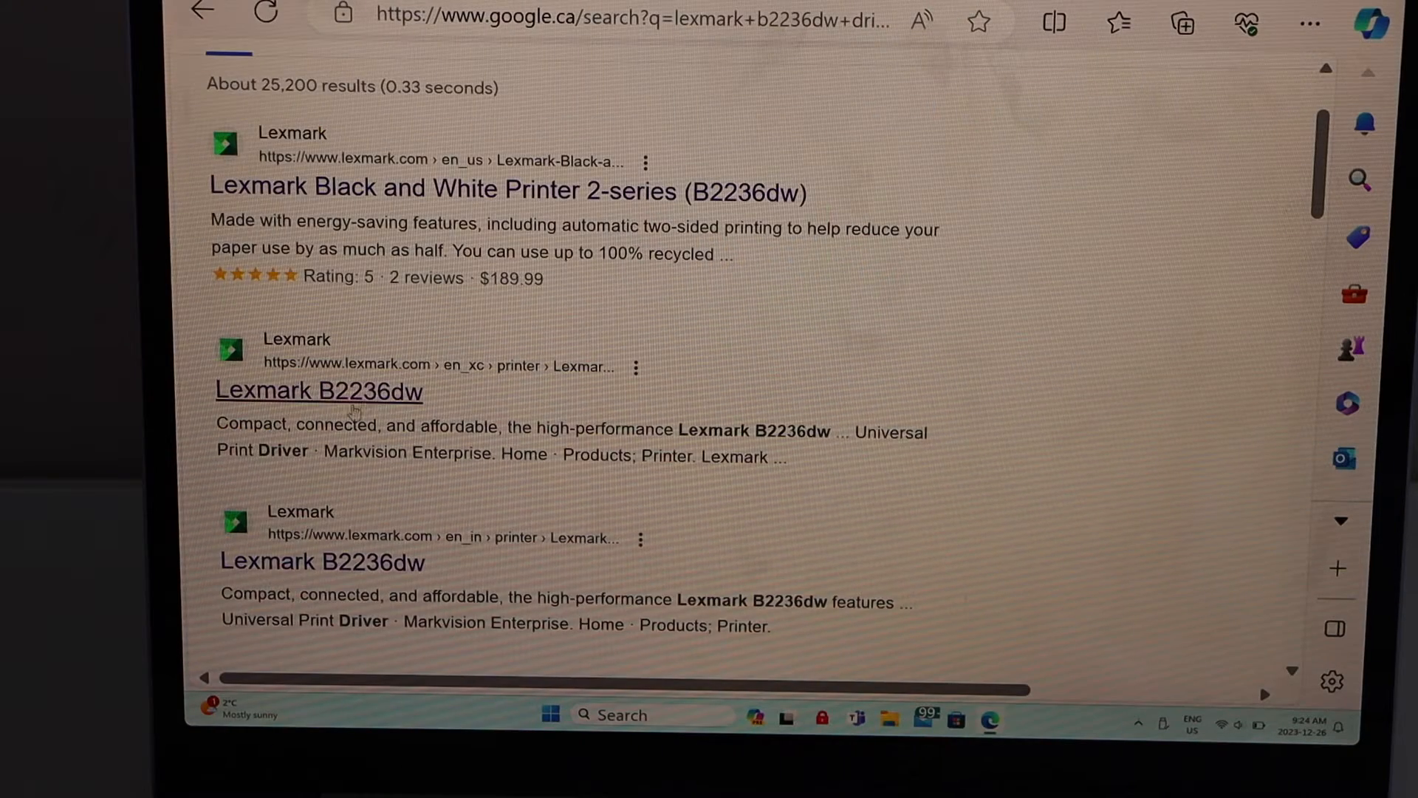
click(318, 391)
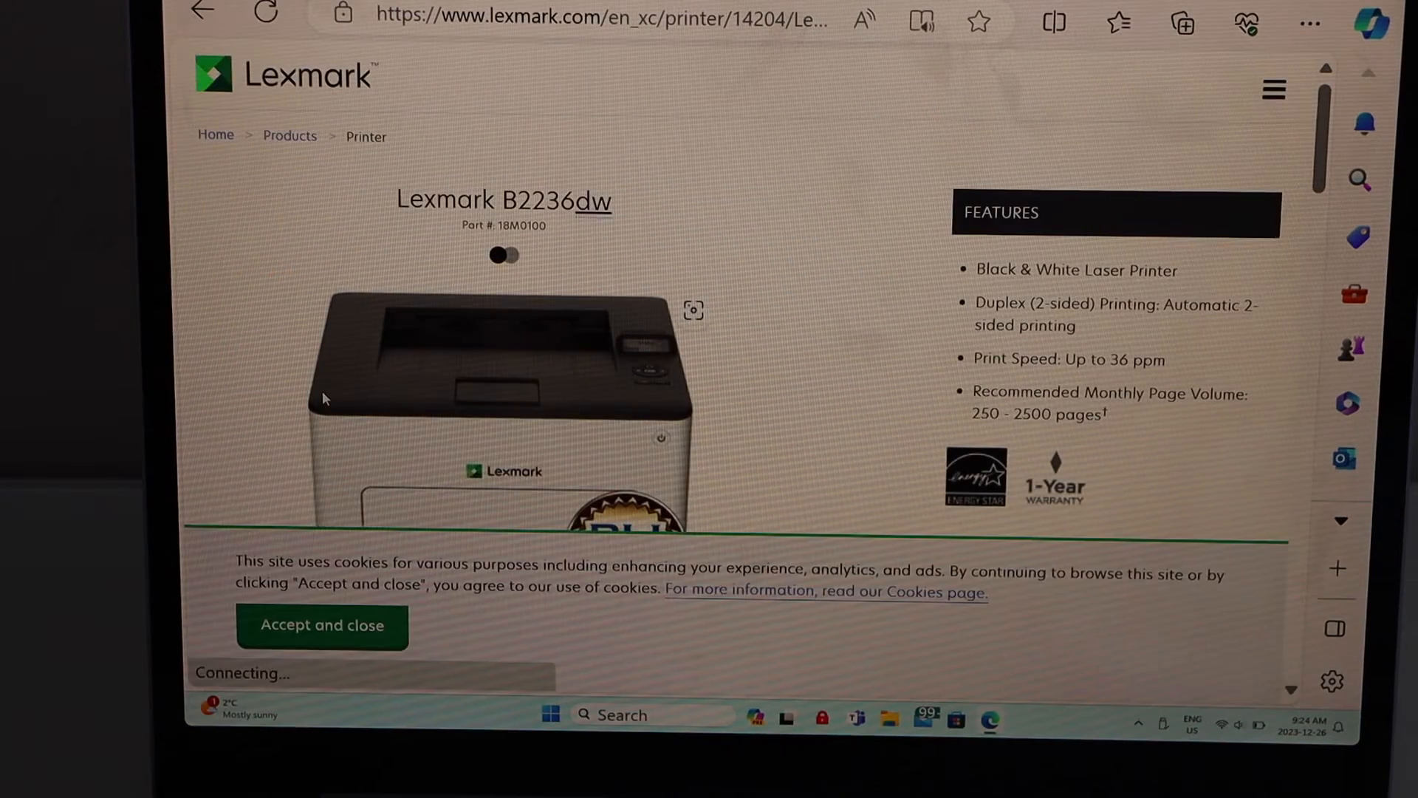
scroll(down, 3)
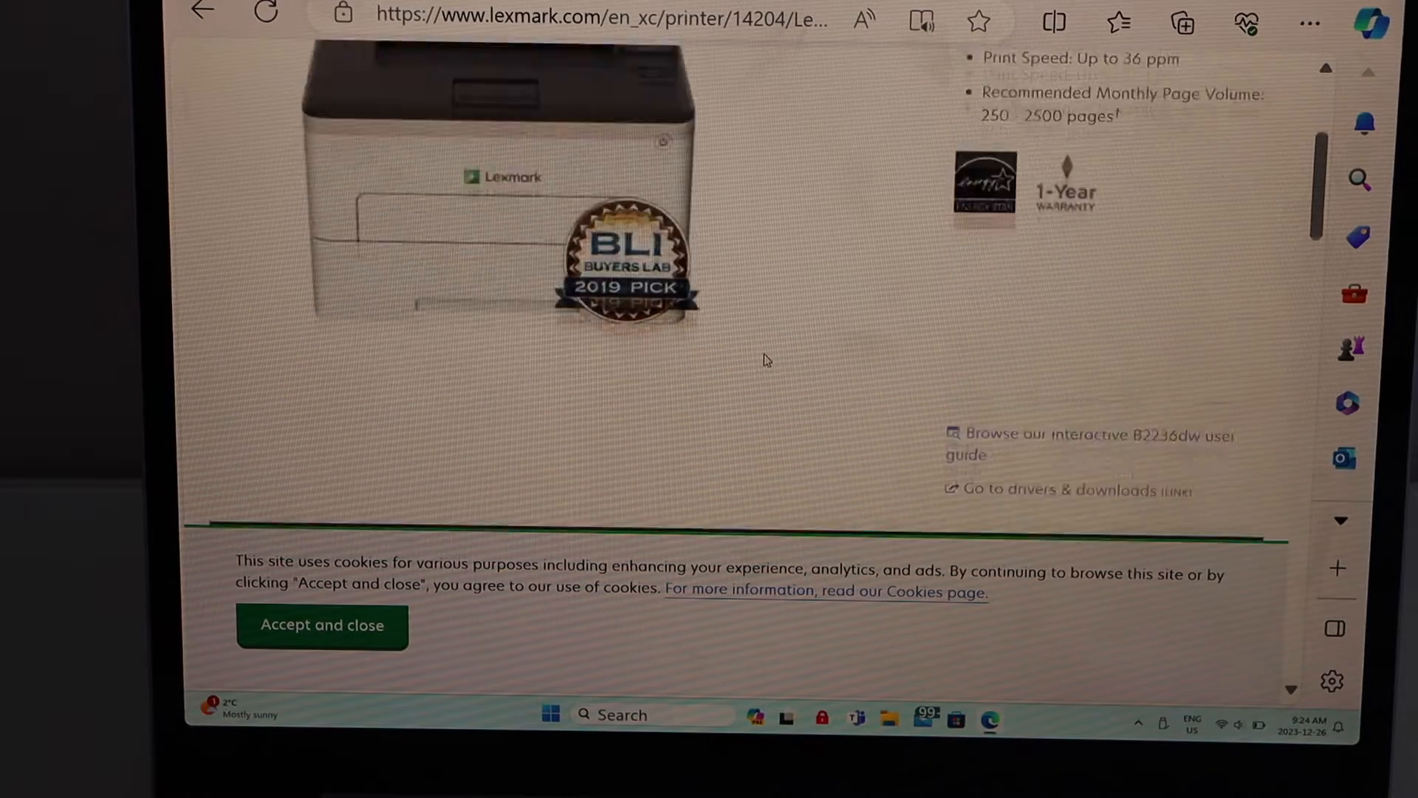
scroll(down, 3)
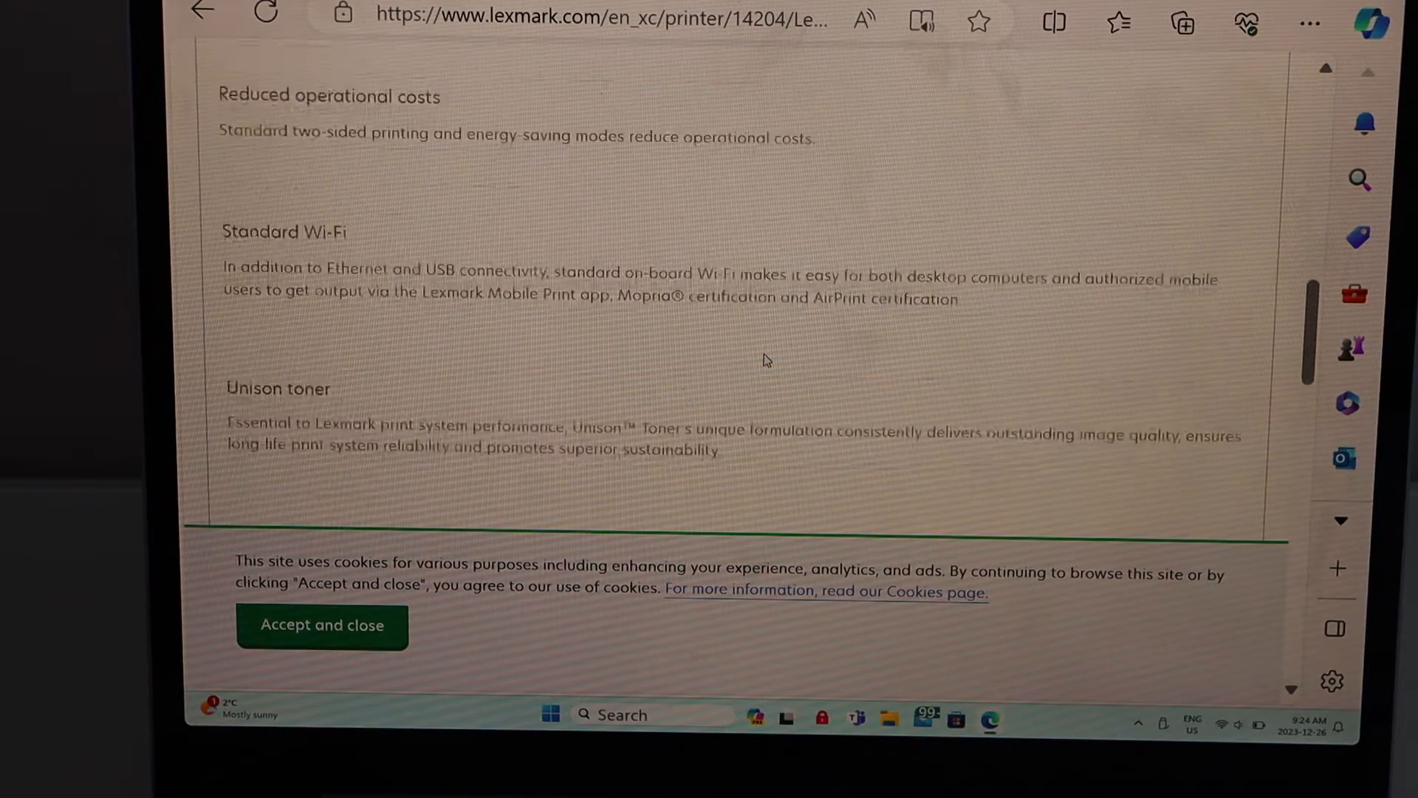
scroll(down, 3)
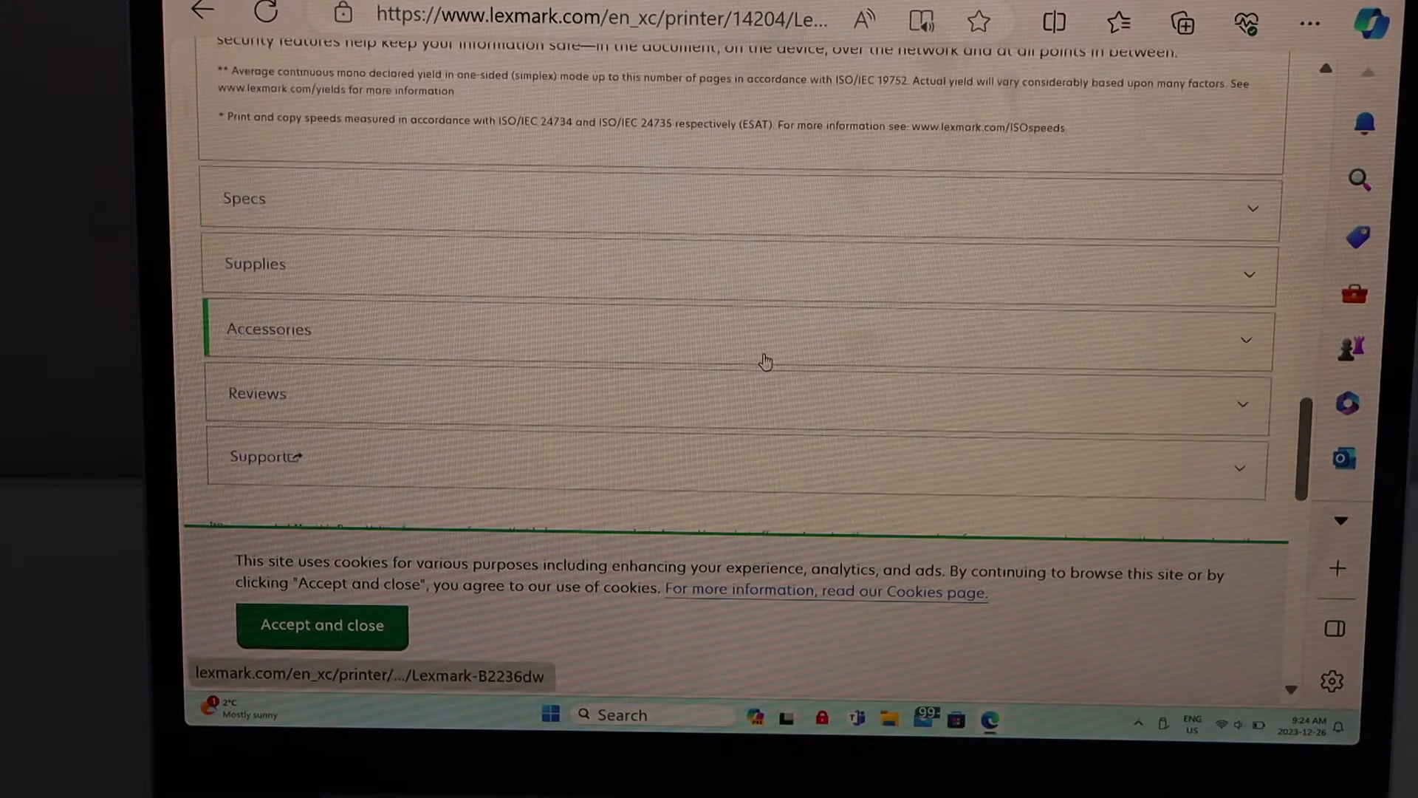
scroll(down, 3)
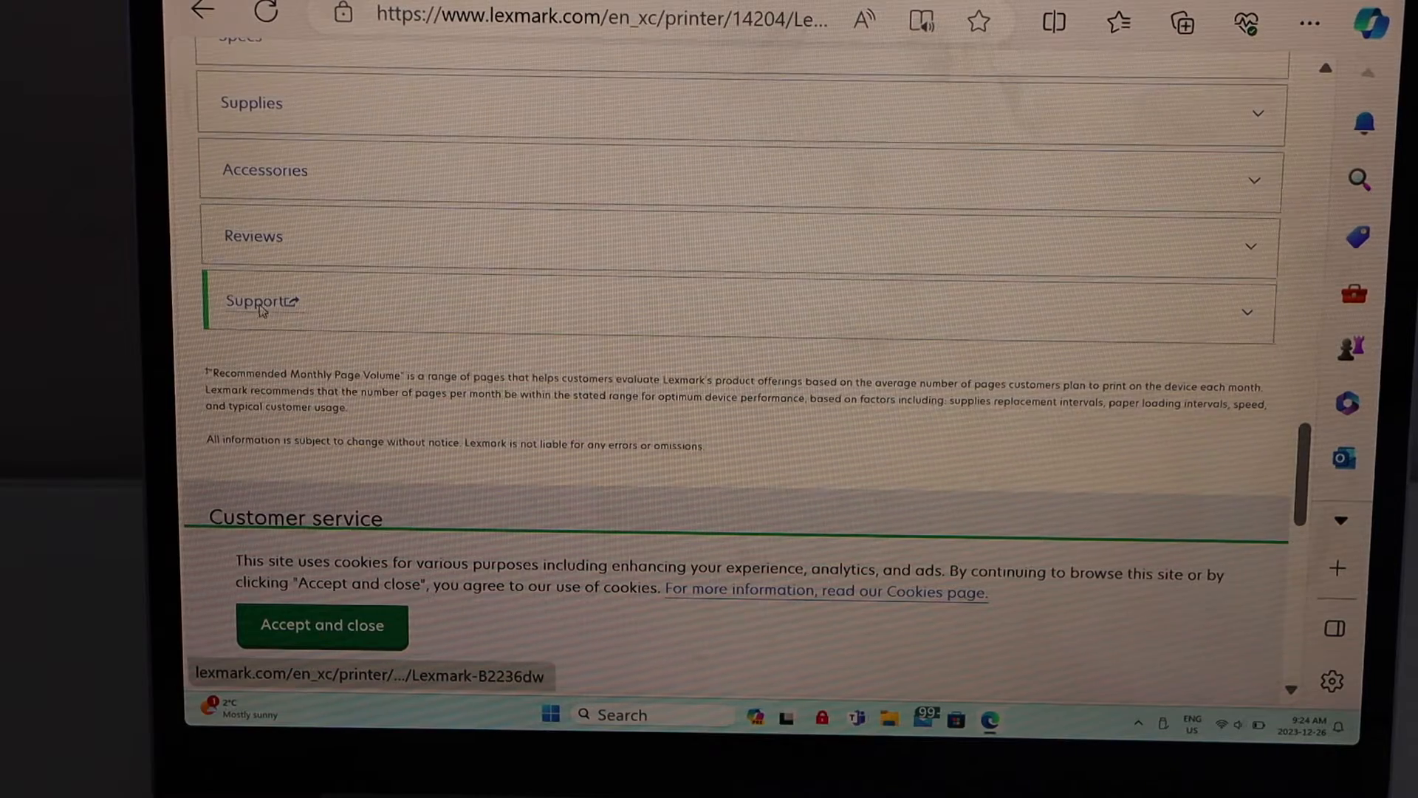
Step: Find B2236dw drivers under Support > Drivers & downloads for Windows 10 64-bit
click(259, 301)
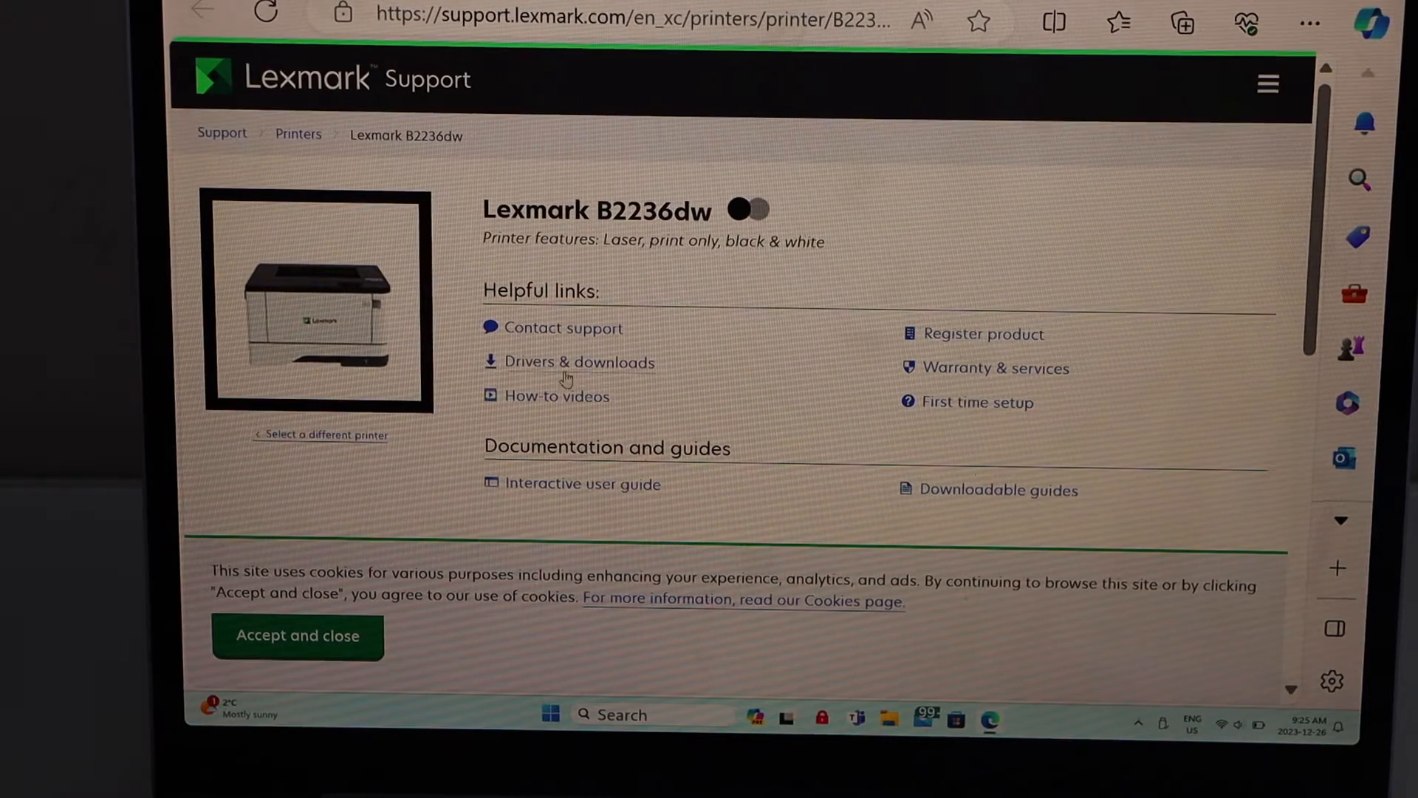
click(581, 362)
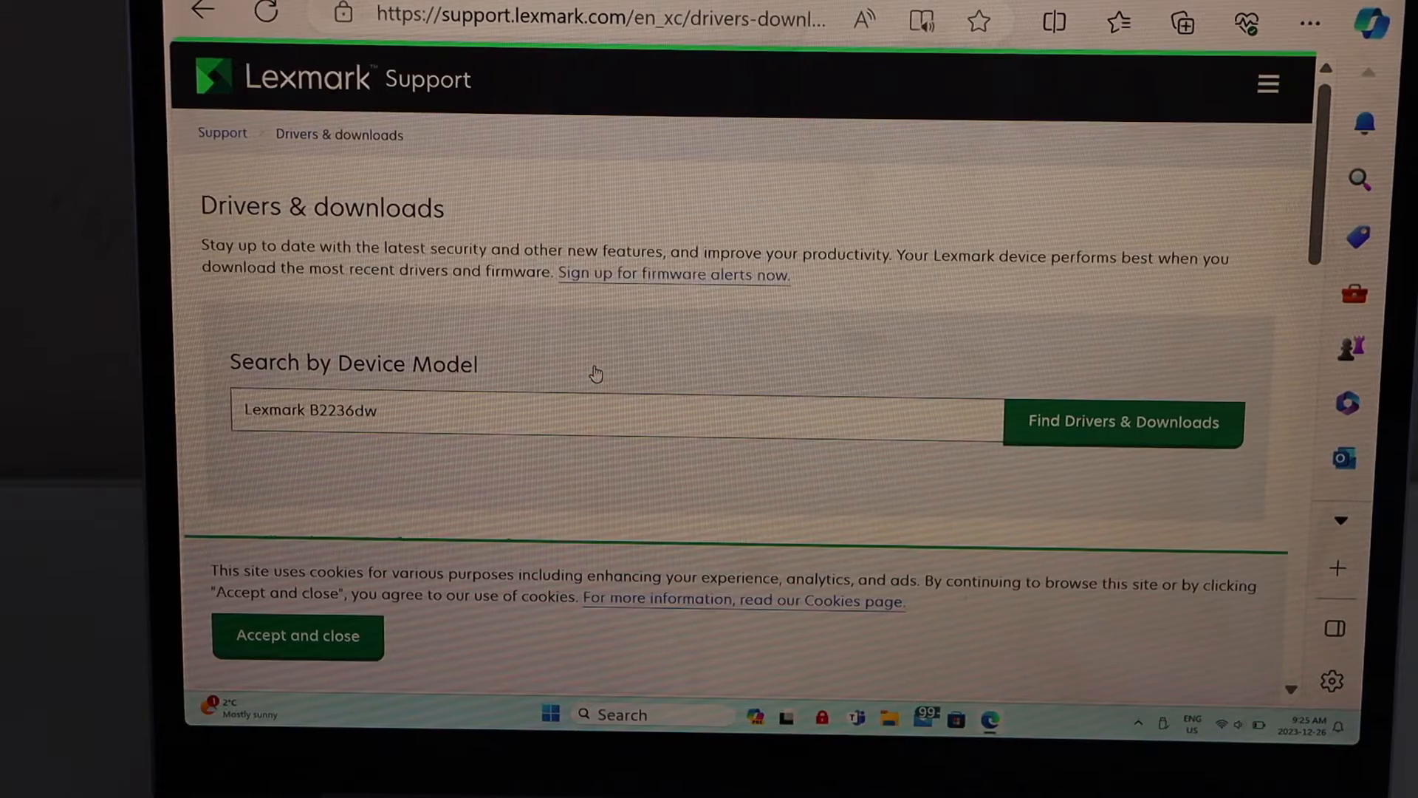
click(1120, 422)
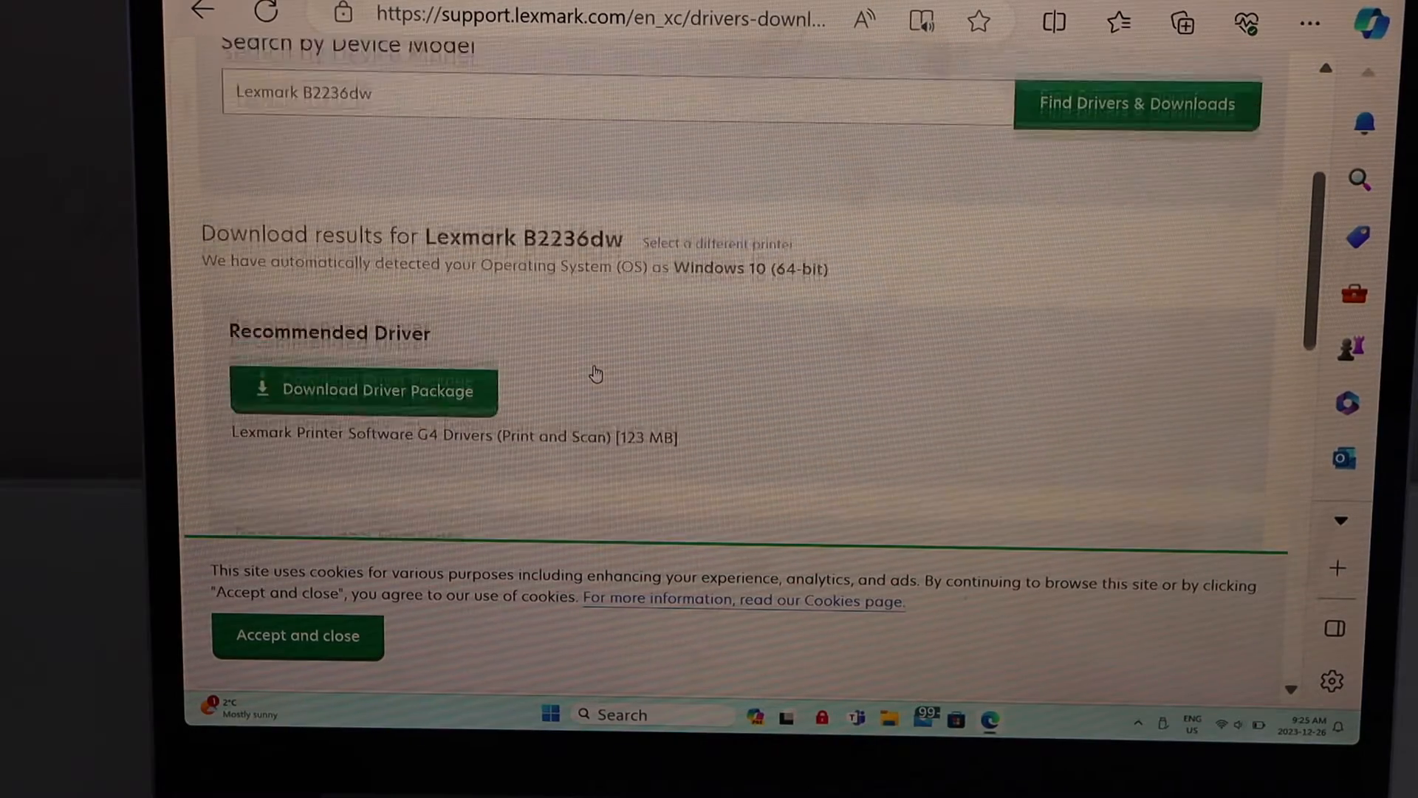
scroll(up, 3)
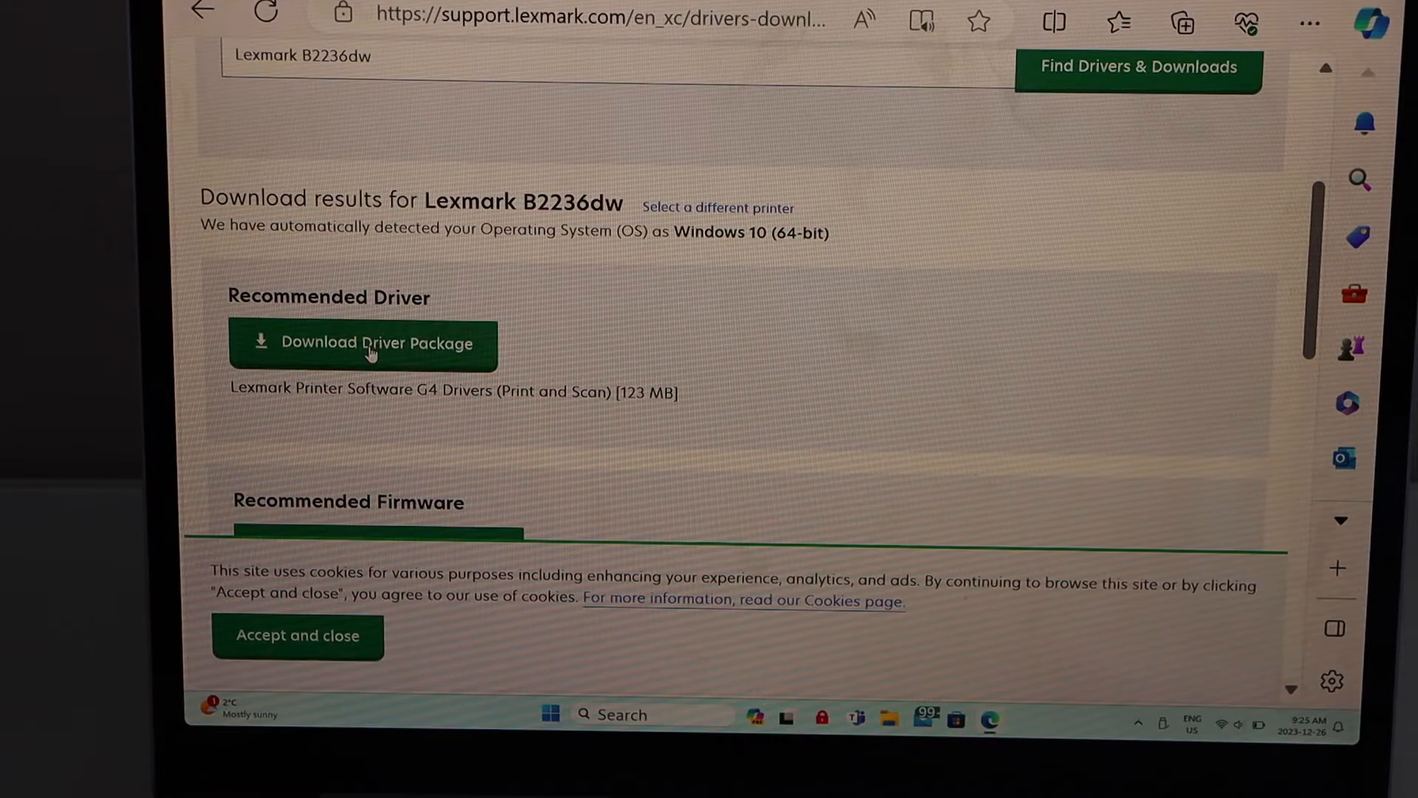
Step: Download the recommended Lexmark Printer Software G4 package and open the installer
click(363, 343)
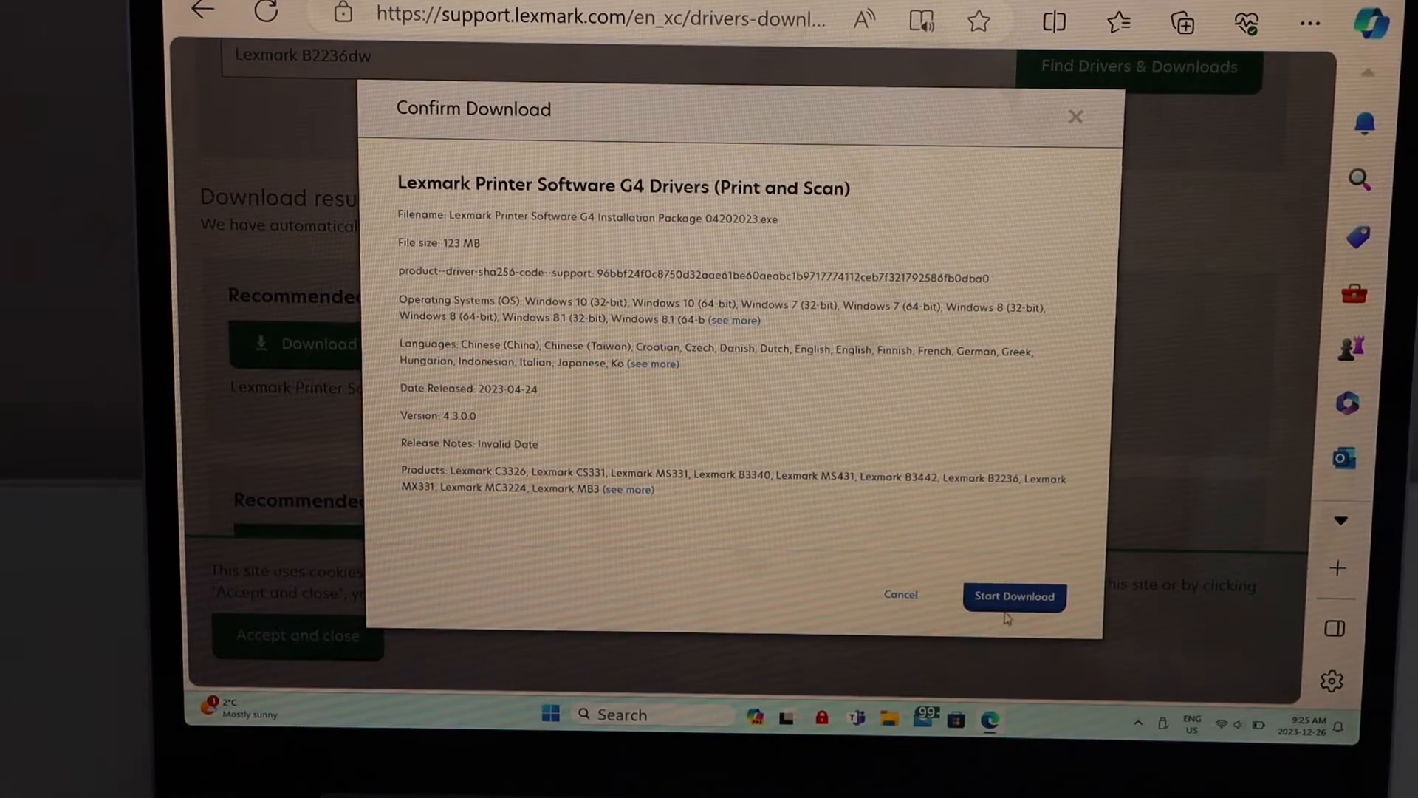
click(1014, 596)
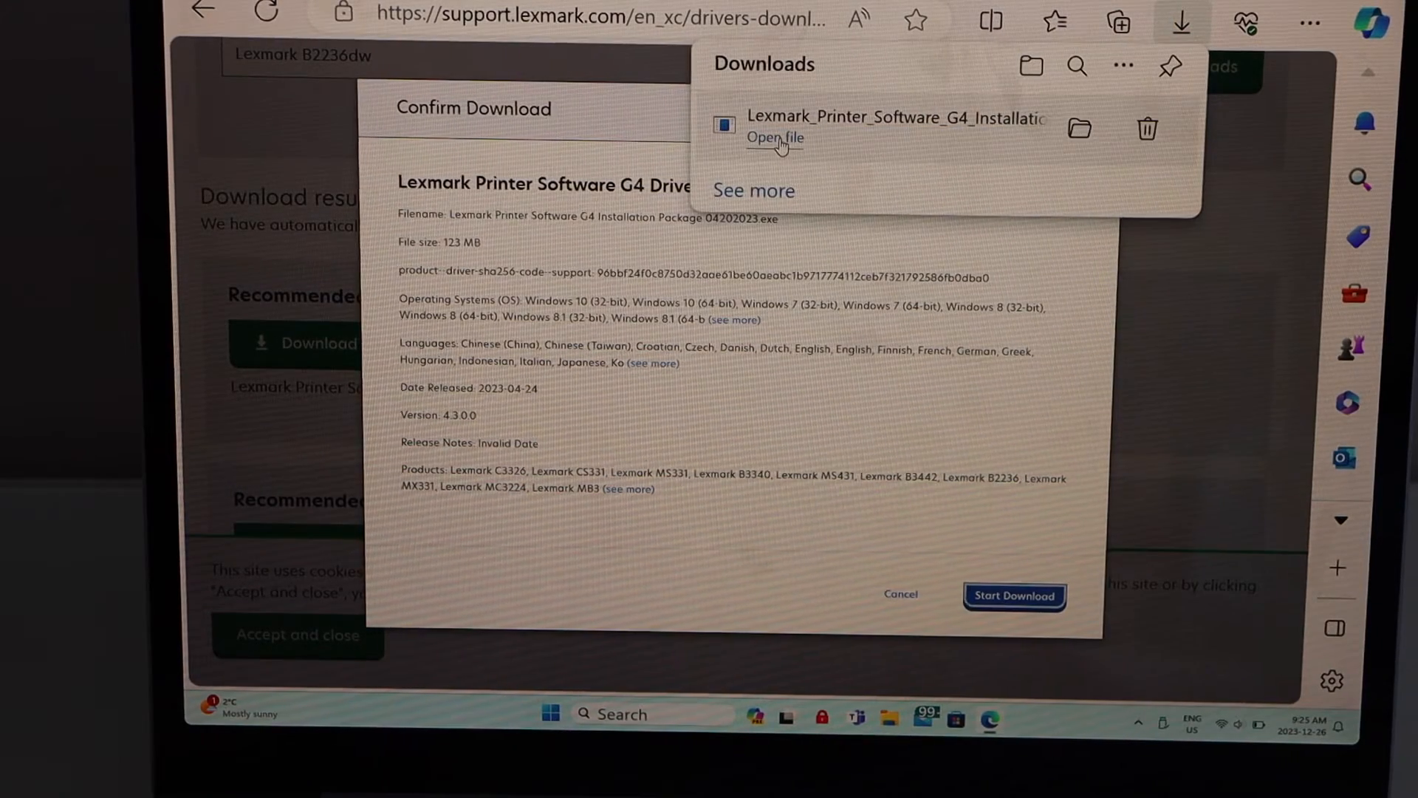
click(775, 137)
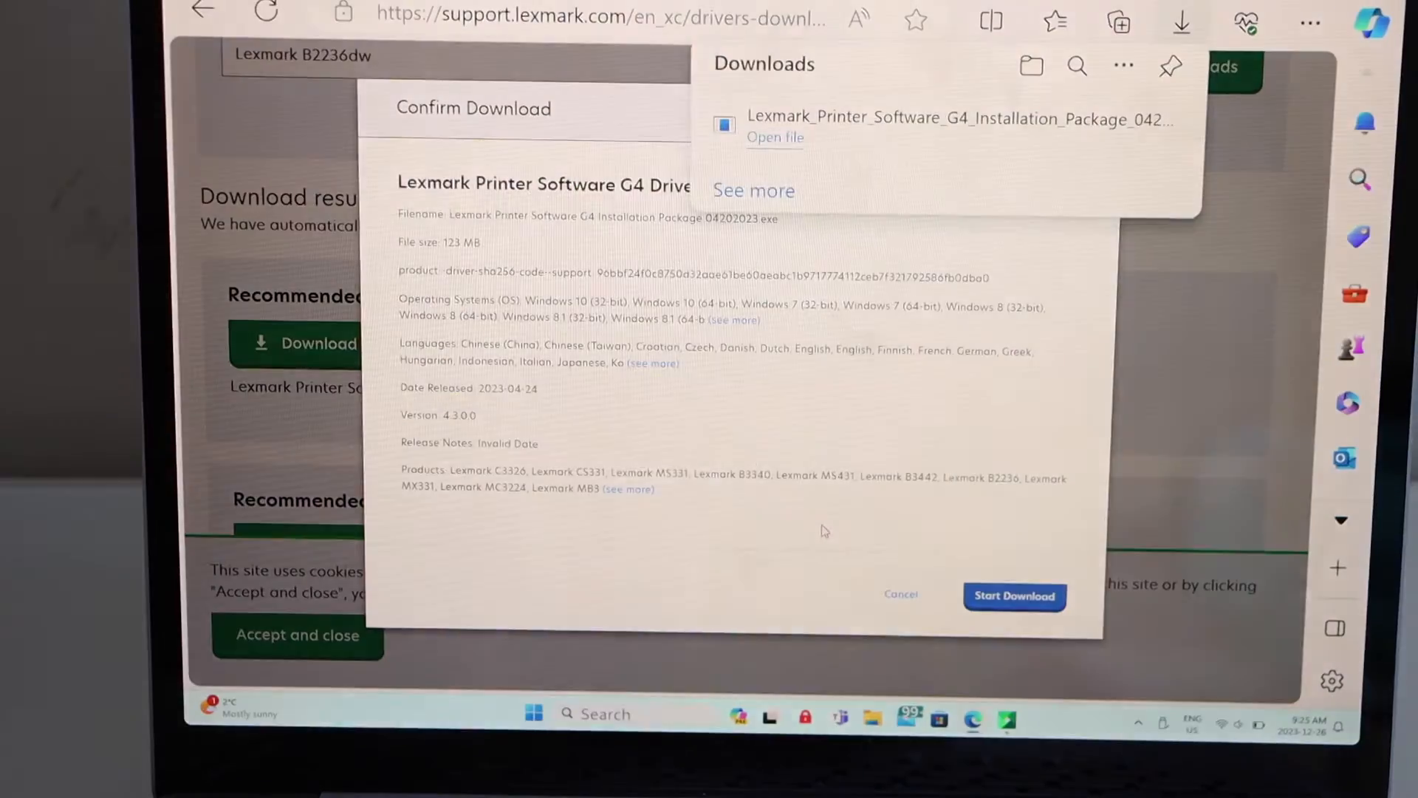
click(774, 137)
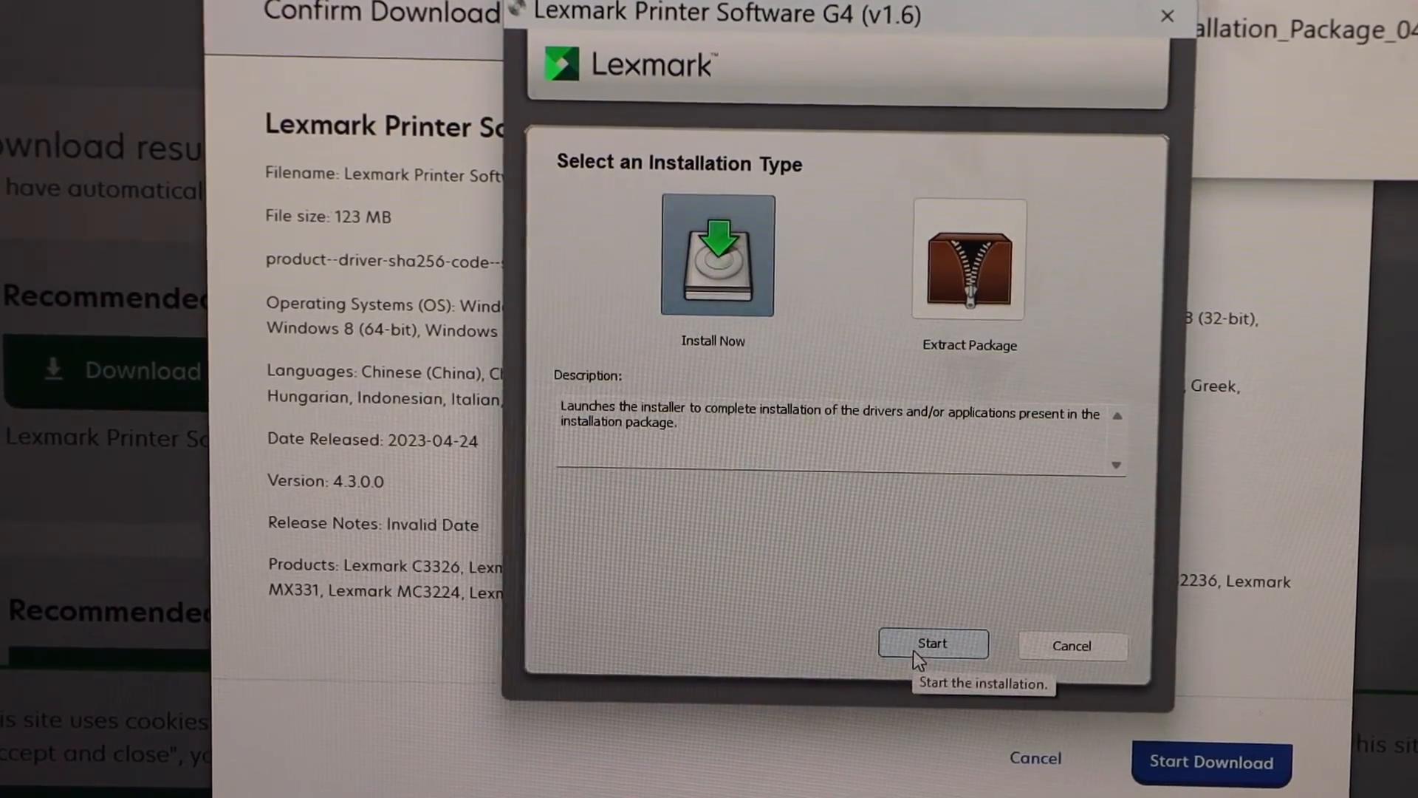
mouse_move(936, 589)
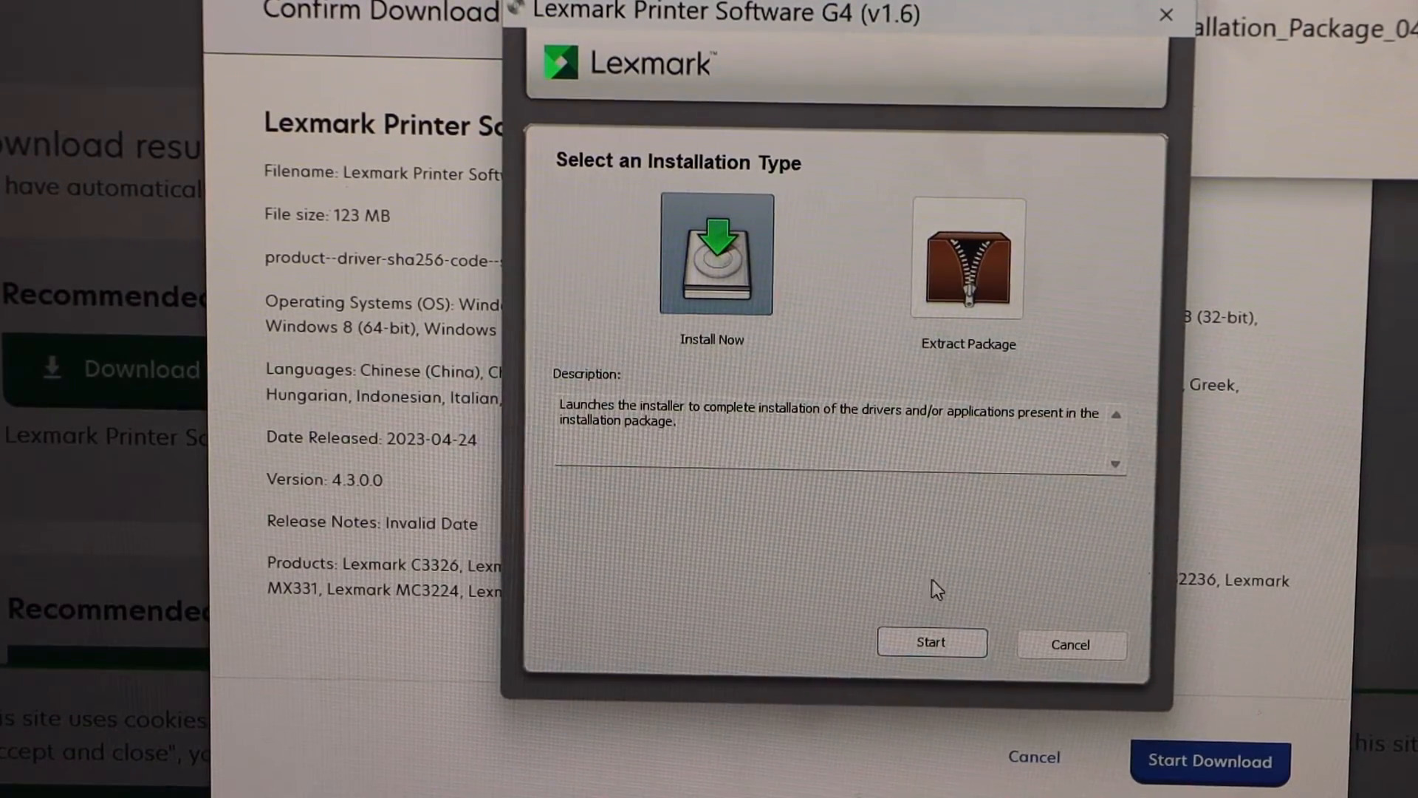
Step: Start an Install Now installation and accept the license agreement
click(932, 642)
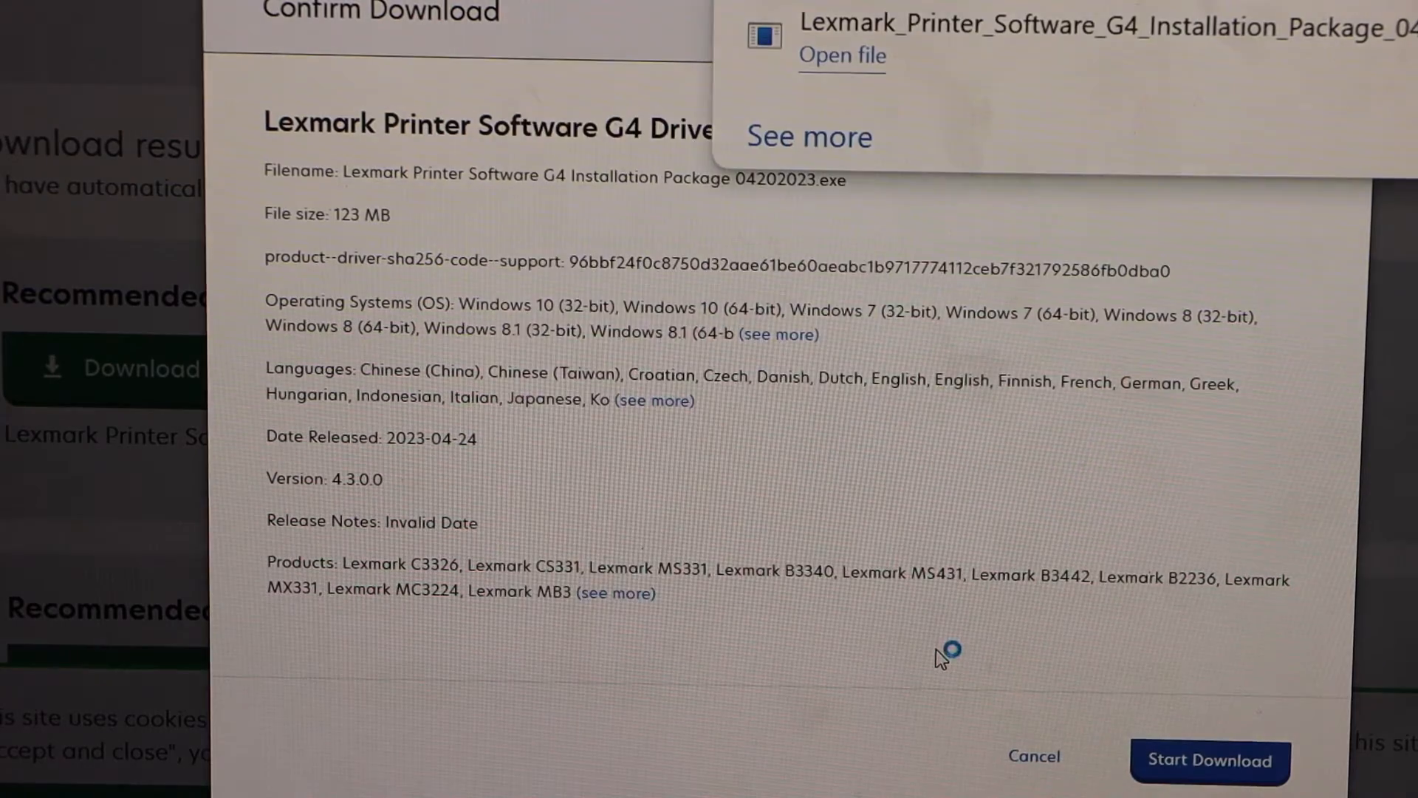
click(841, 55)
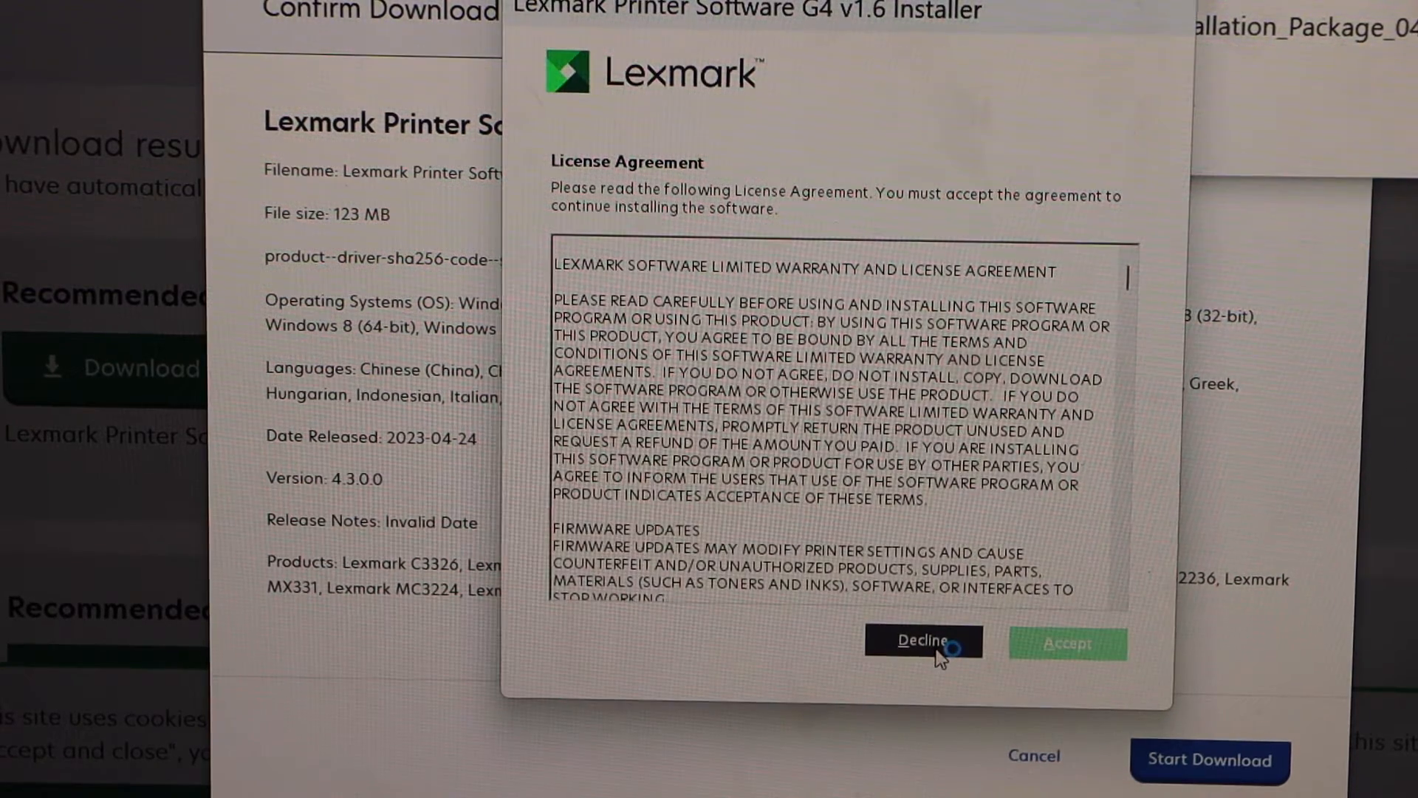
scroll(down, 3)
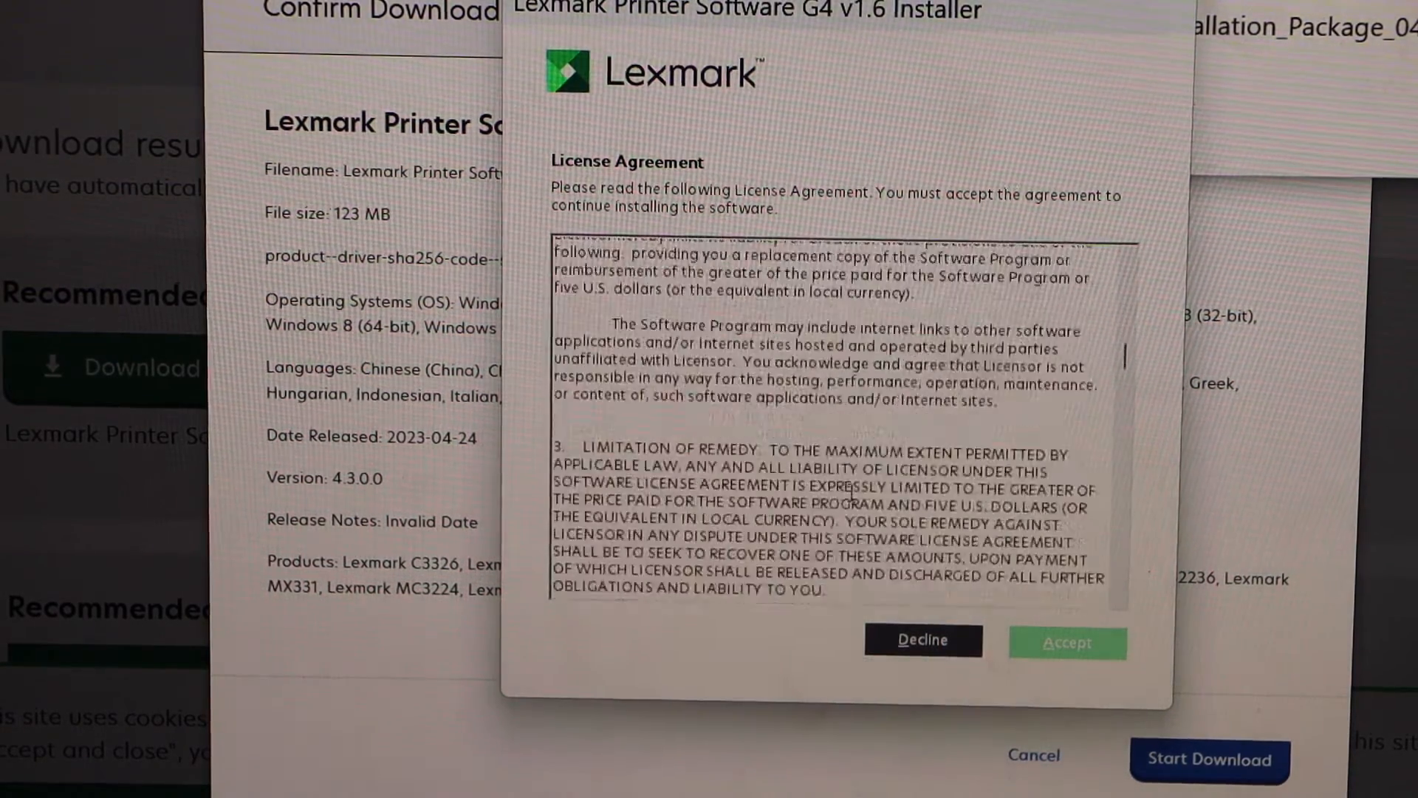
scroll(down, 3)
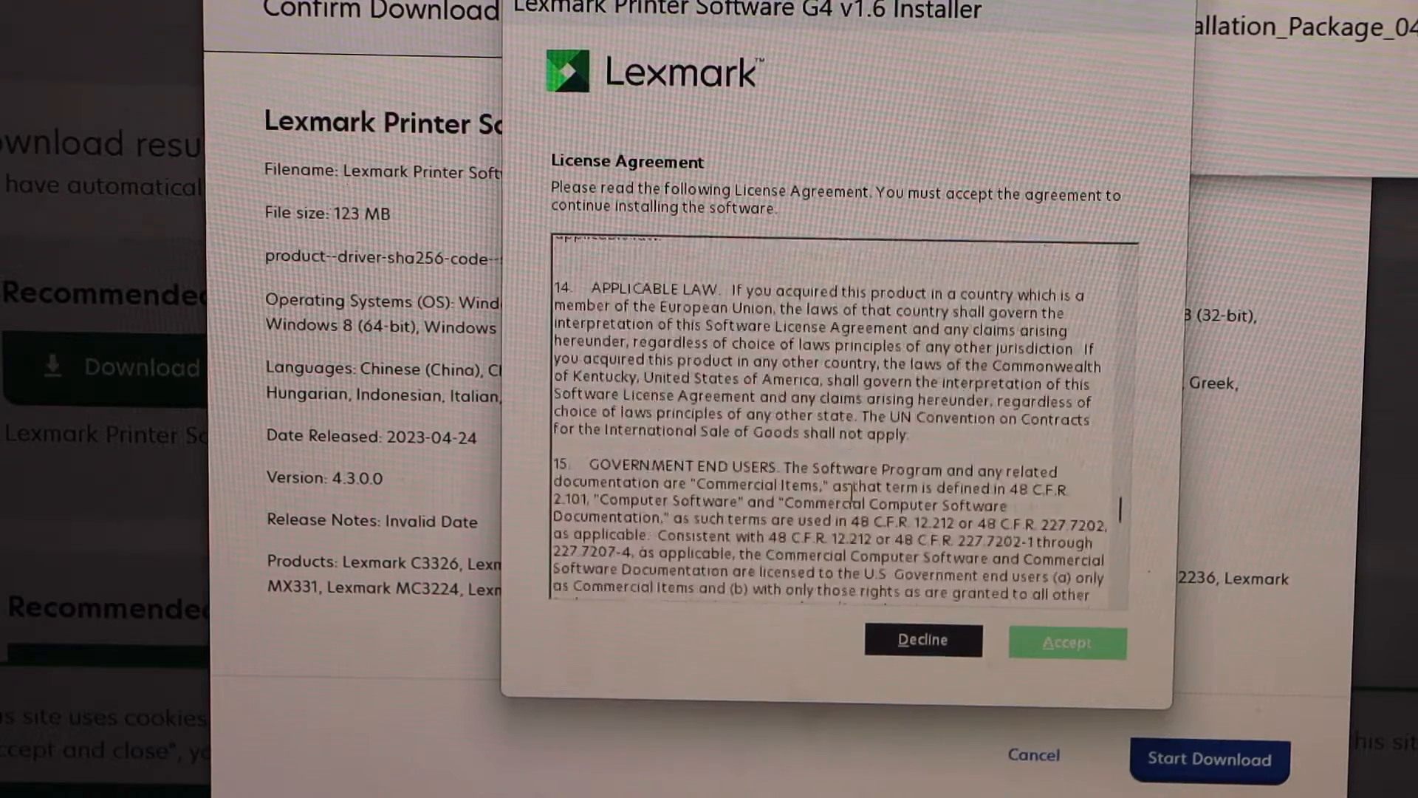
scroll(down, 3)
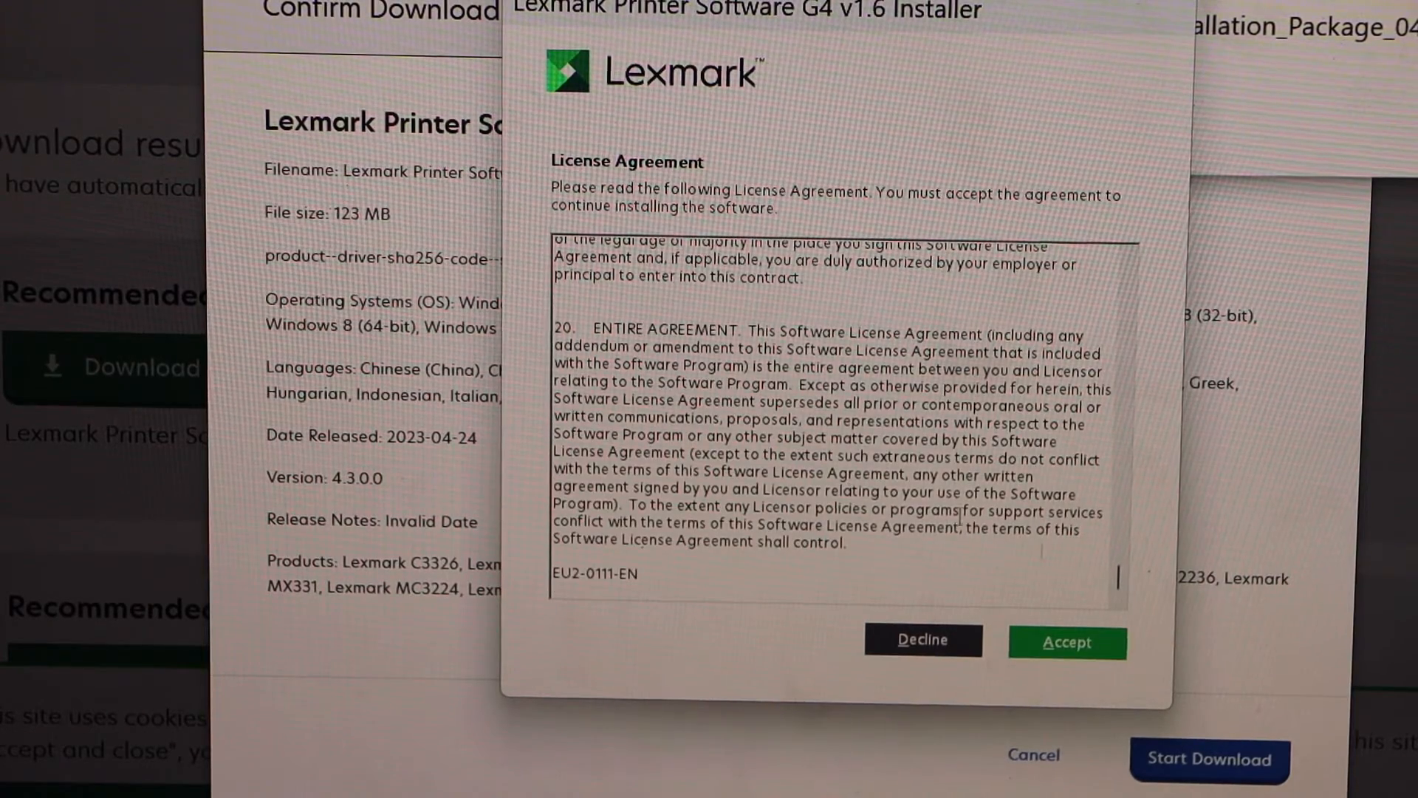
click(1067, 642)
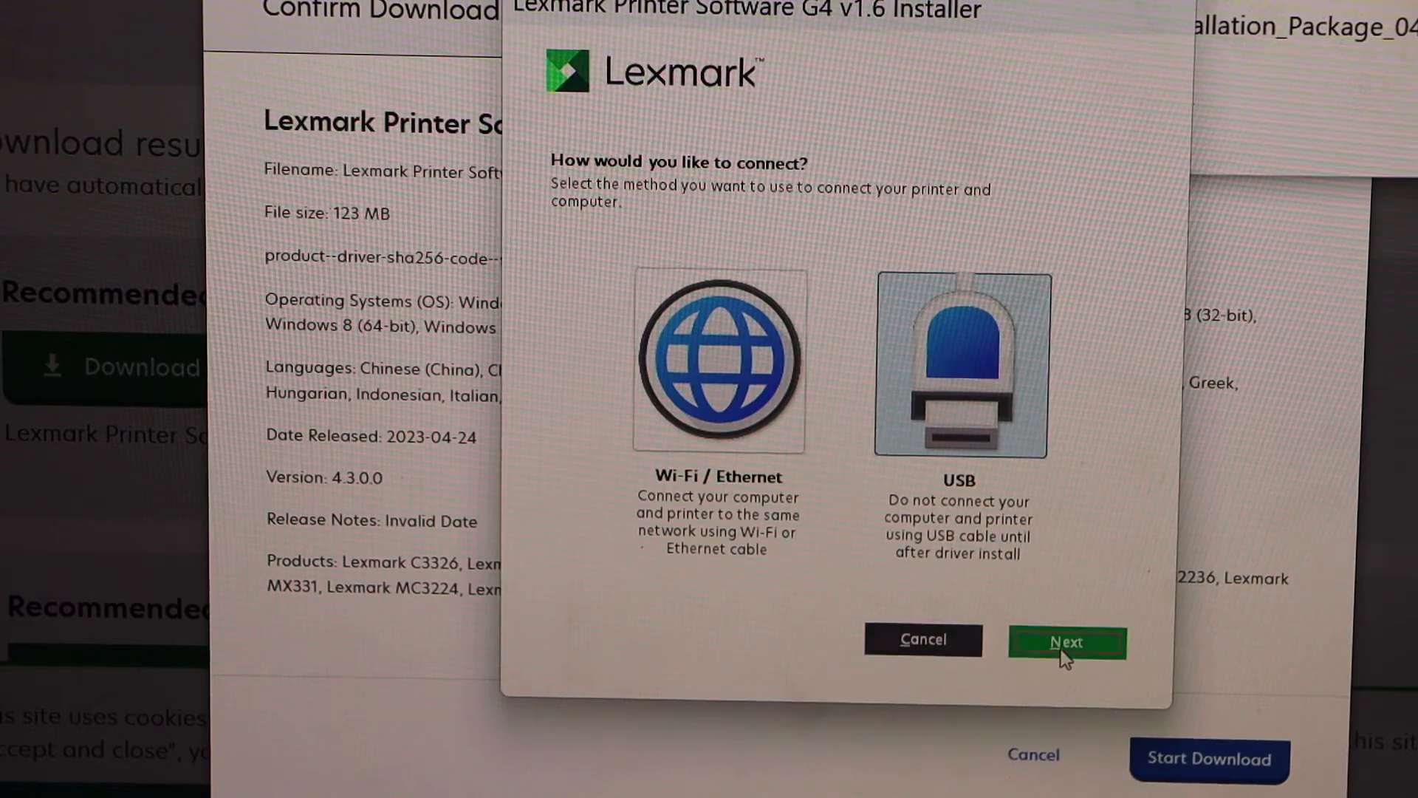
Step: Choose a USB connection, finish setup, and close the installer
click(1066, 641)
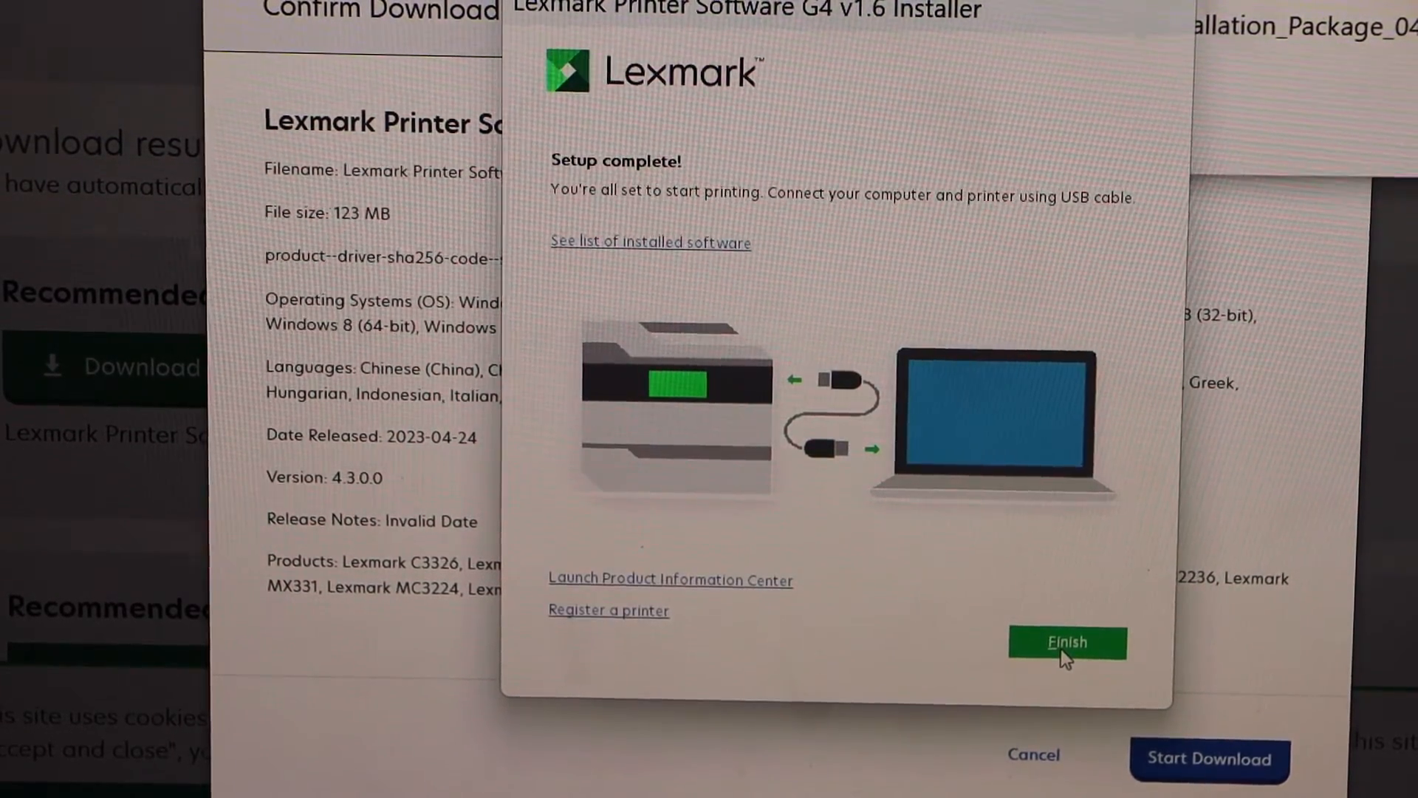
mouse_move(1040, 630)
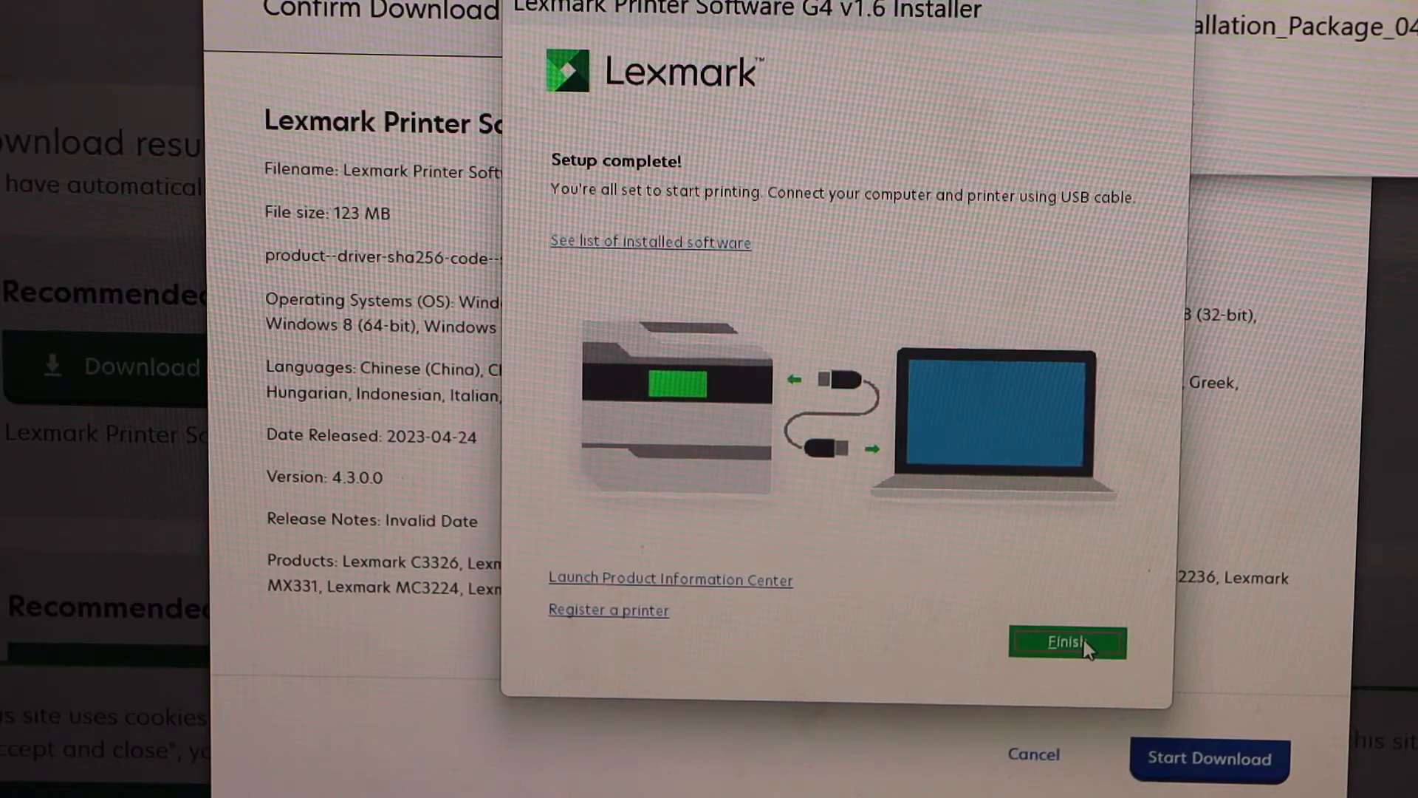
click(1067, 642)
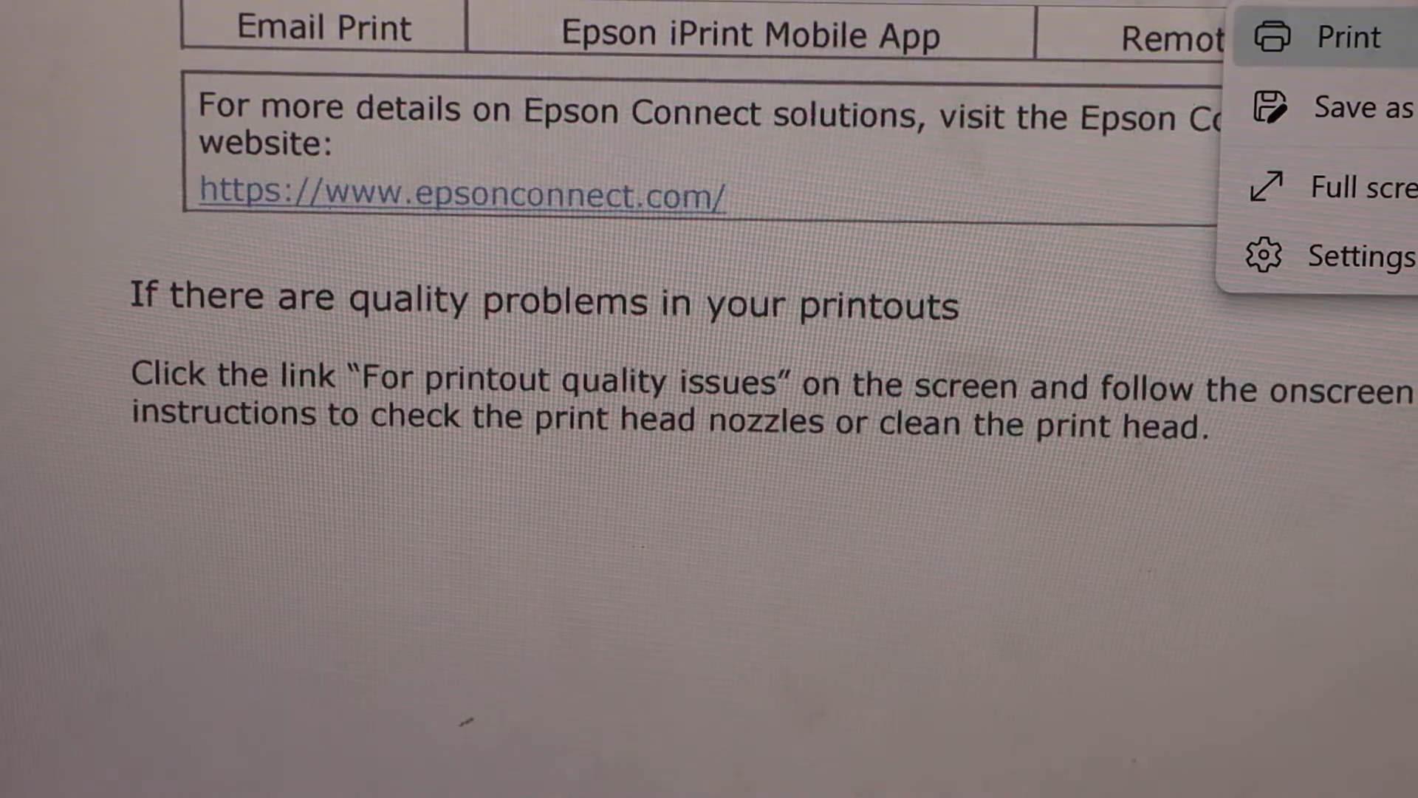
Step: Print the open Epson guide page in black and white, two-sided, as a test page
click(1348, 37)
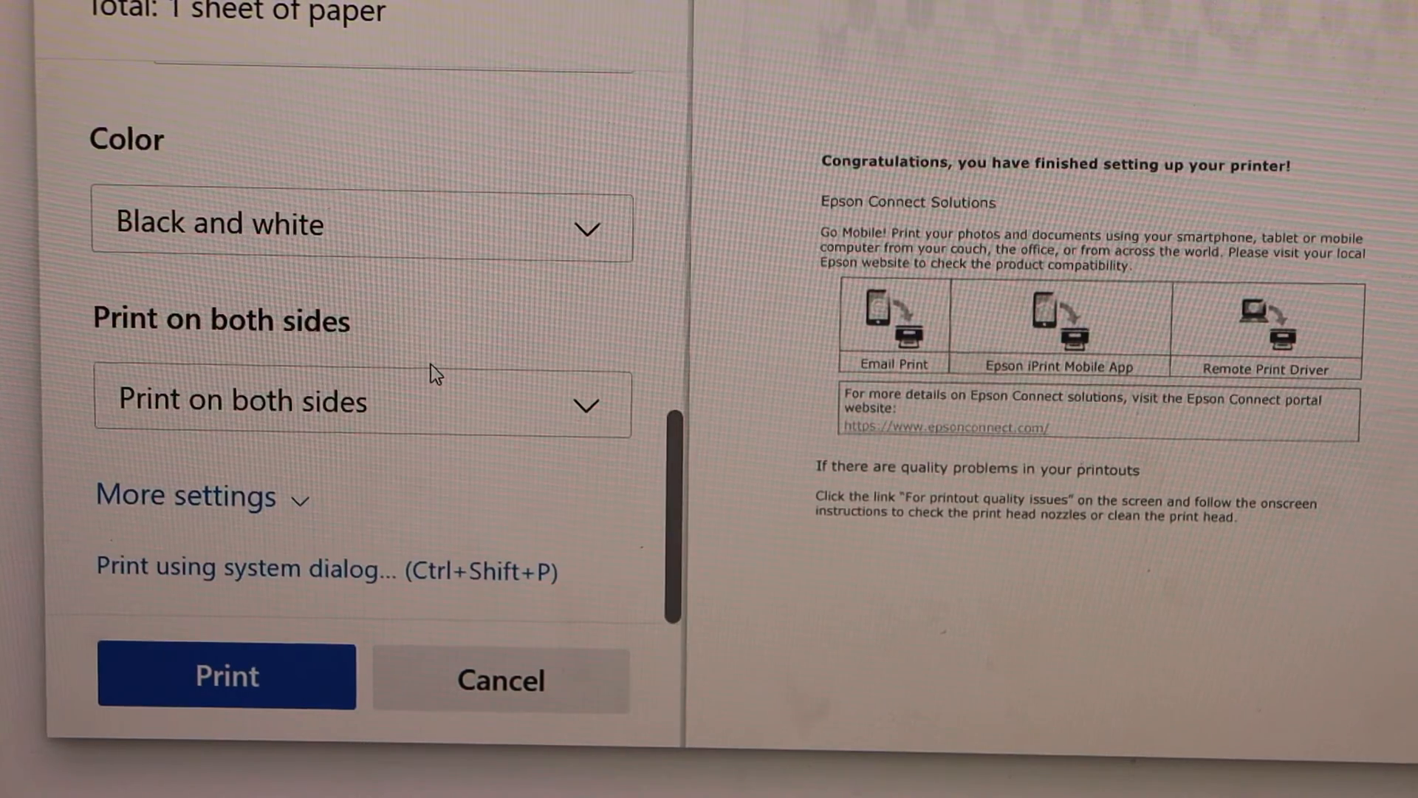
click(226, 674)
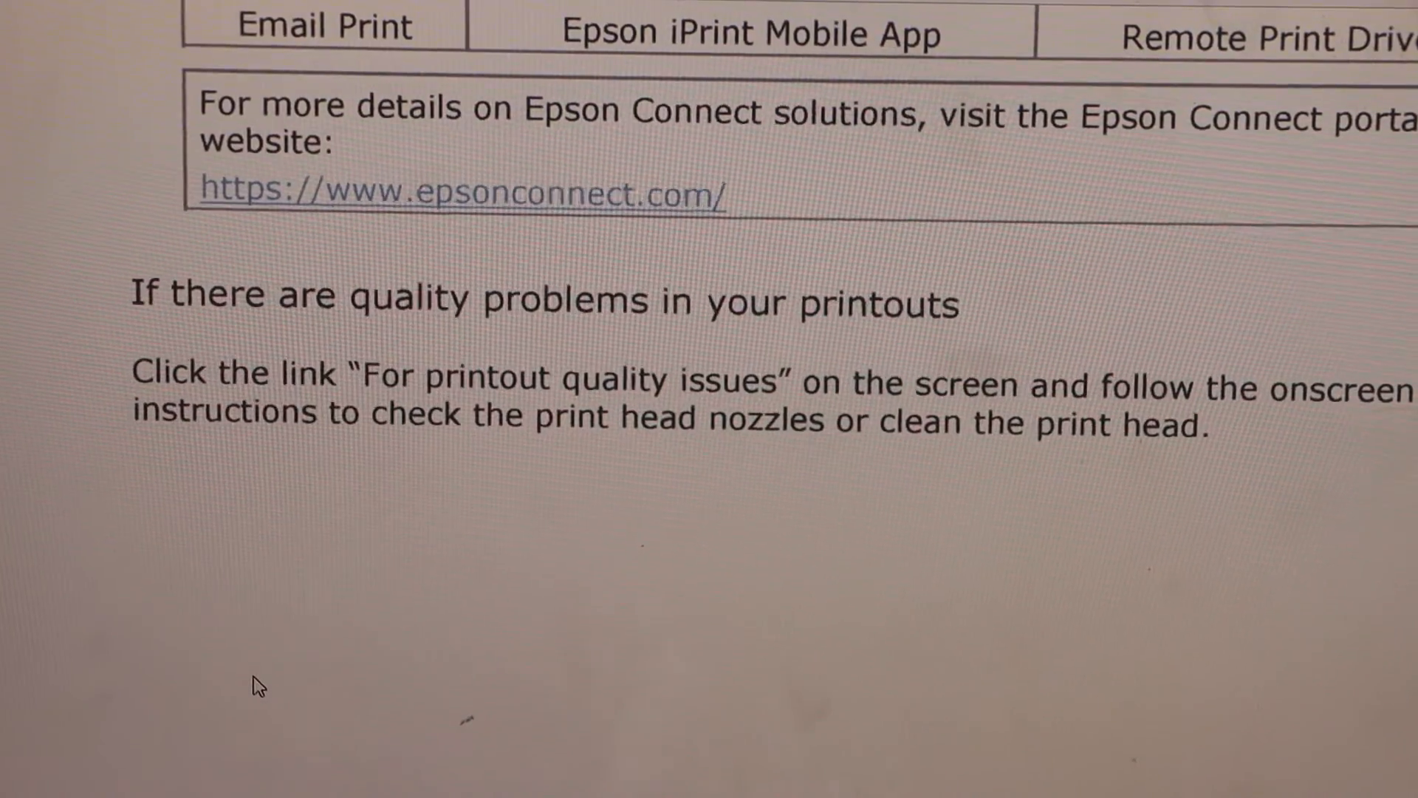